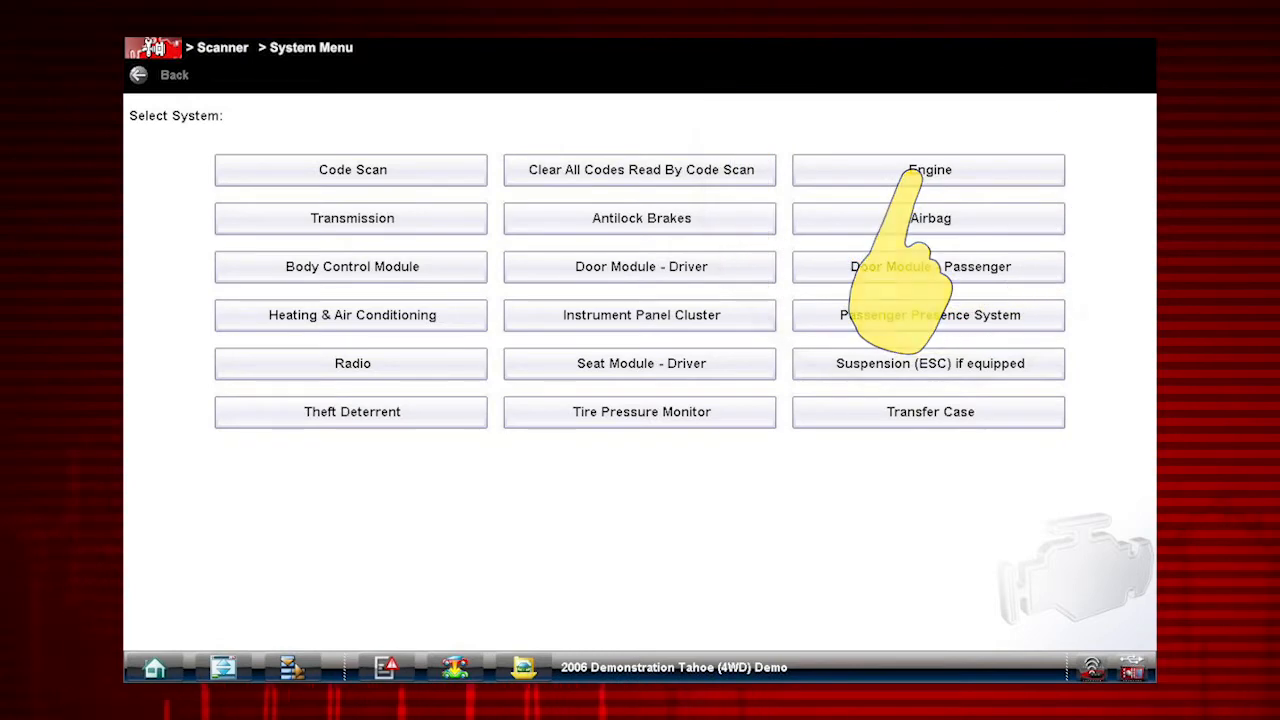
# Step: Enter the Engine system and bring up its Functional Tests menu
pyautogui.click(928, 168)
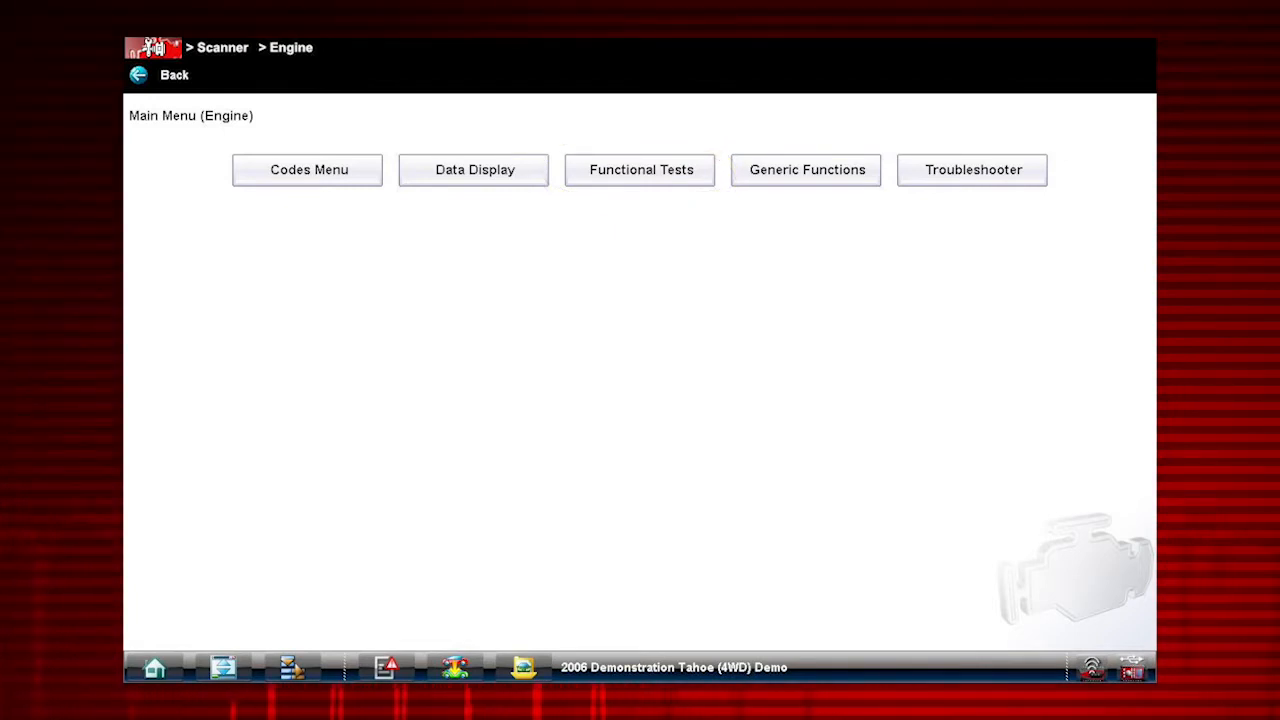
pyautogui.click(640, 168)
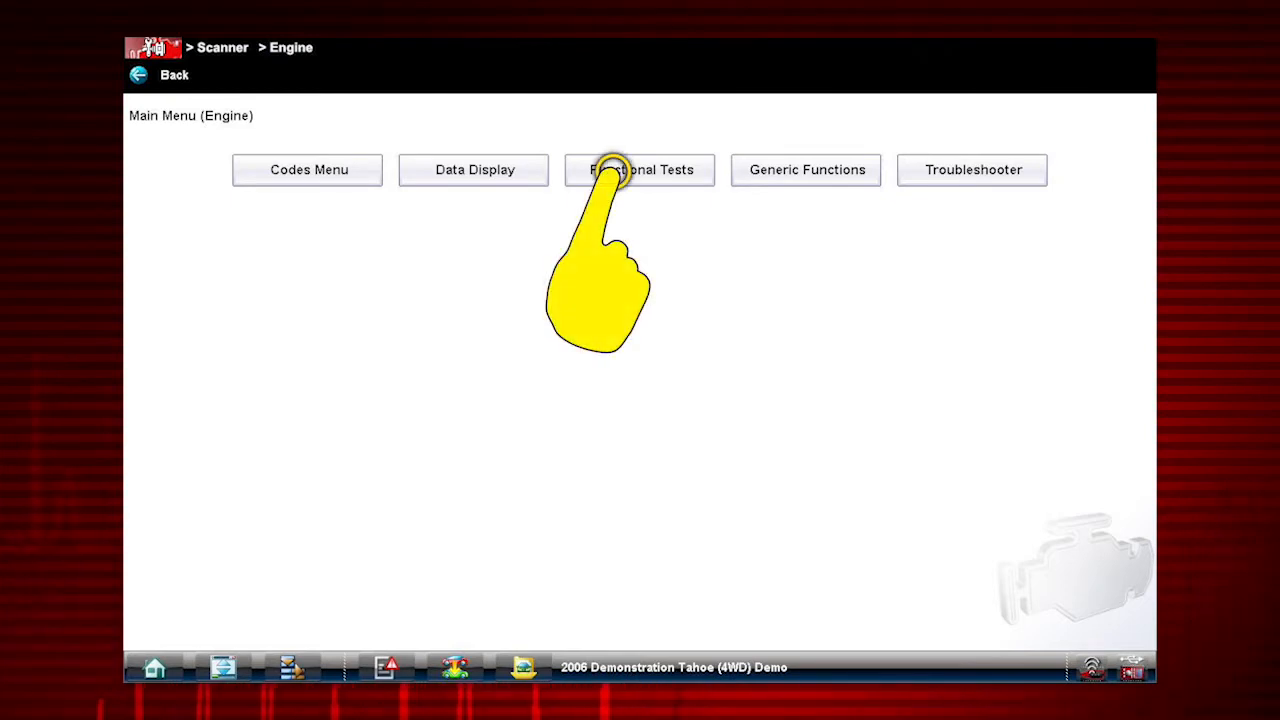
pyautogui.click(640, 168)
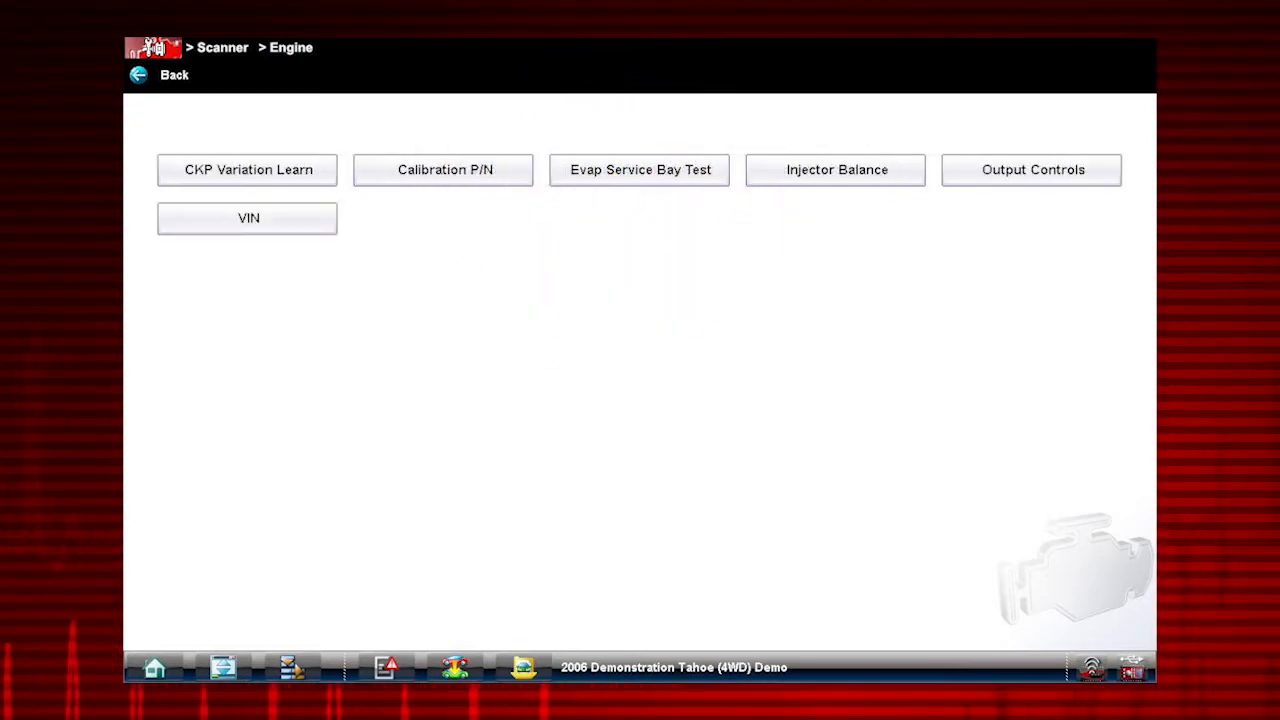
pyautogui.click(836, 168)
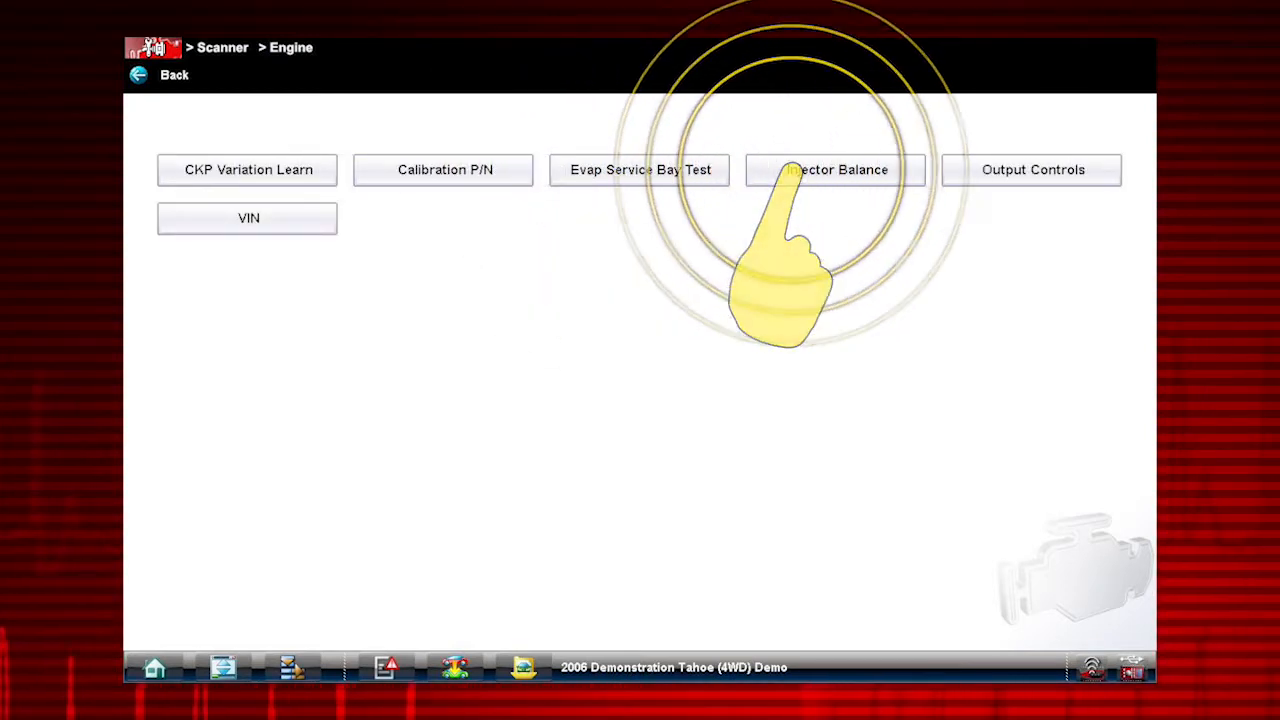
pyautogui.click(836, 168)
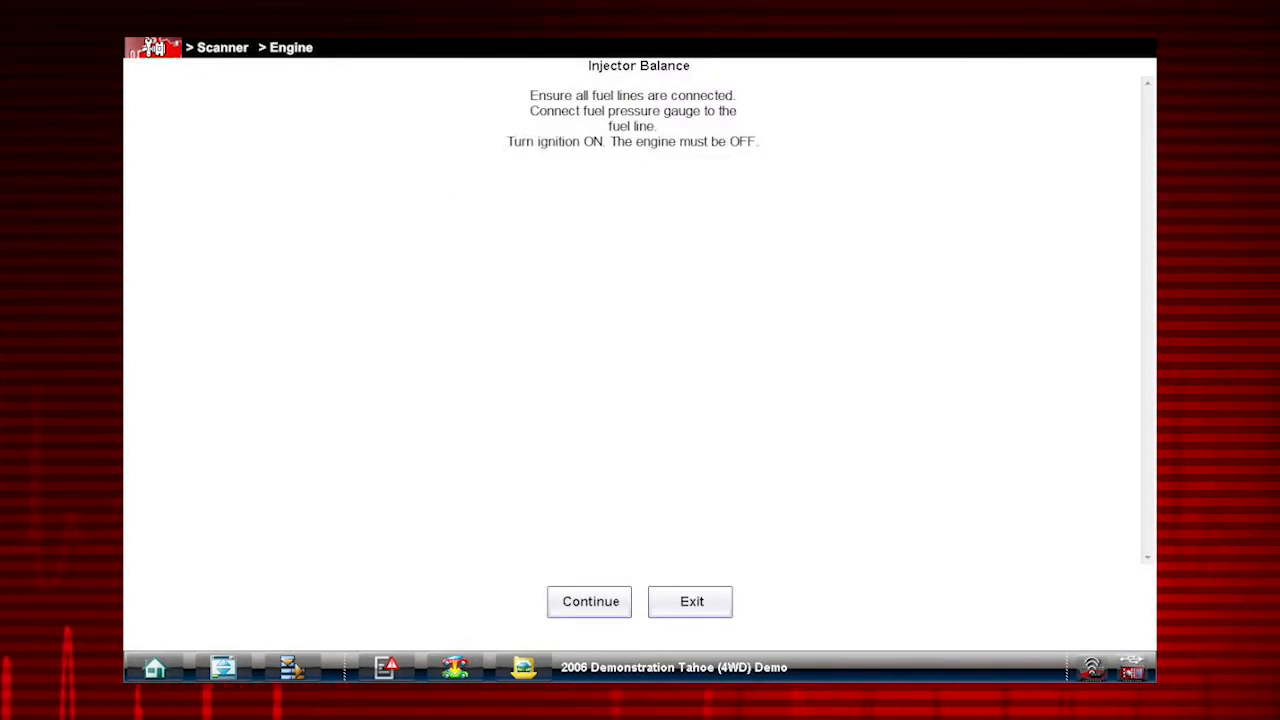
pyautogui.click(590, 600)
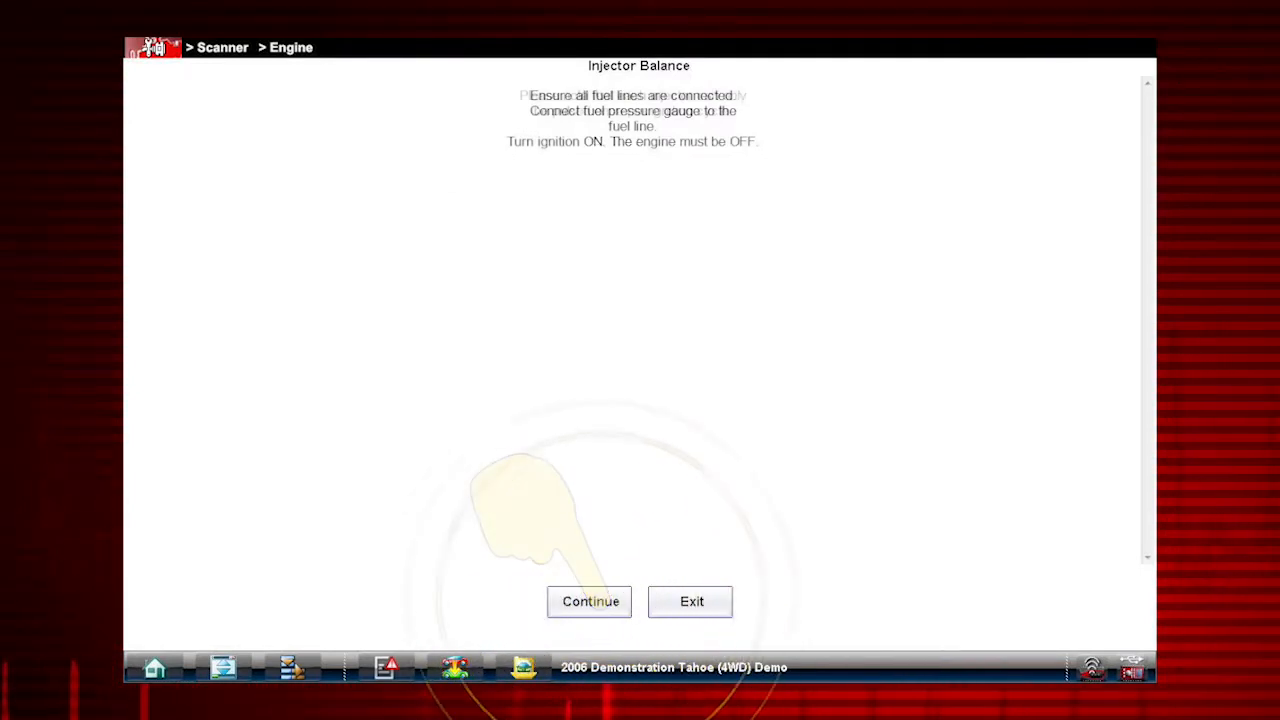
pyautogui.click(590, 600)
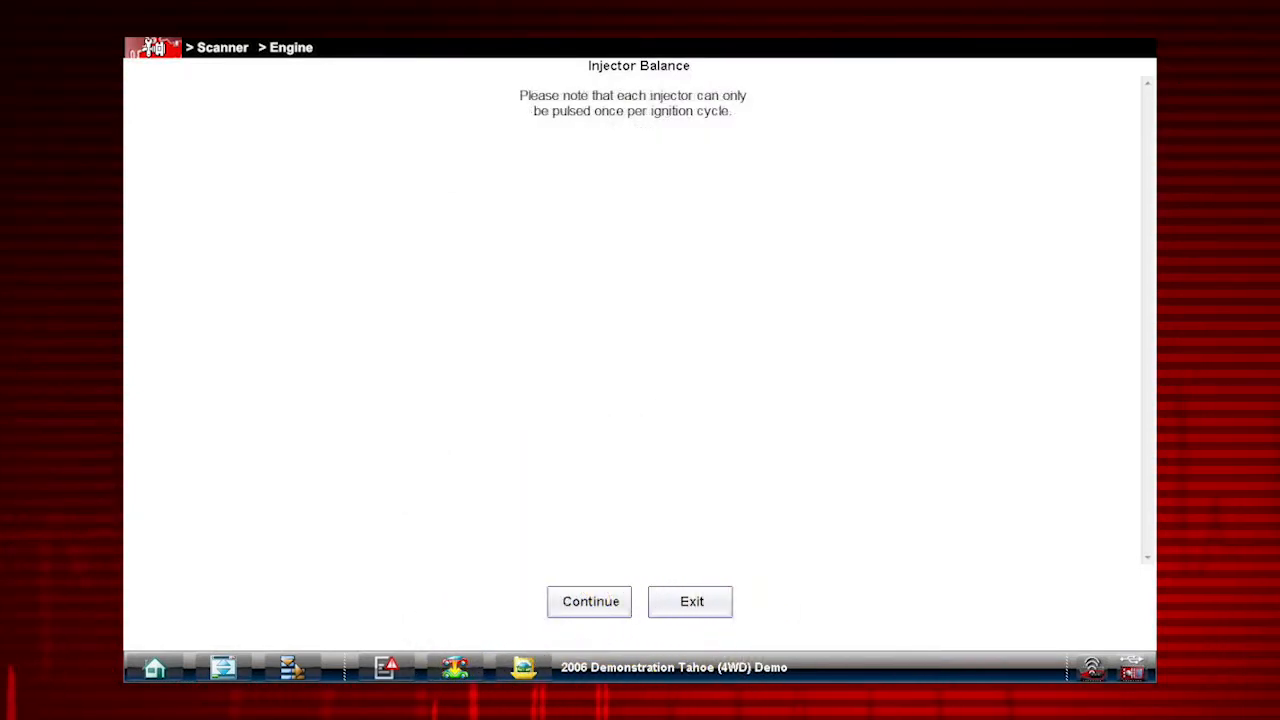
pyautogui.click(590, 600)
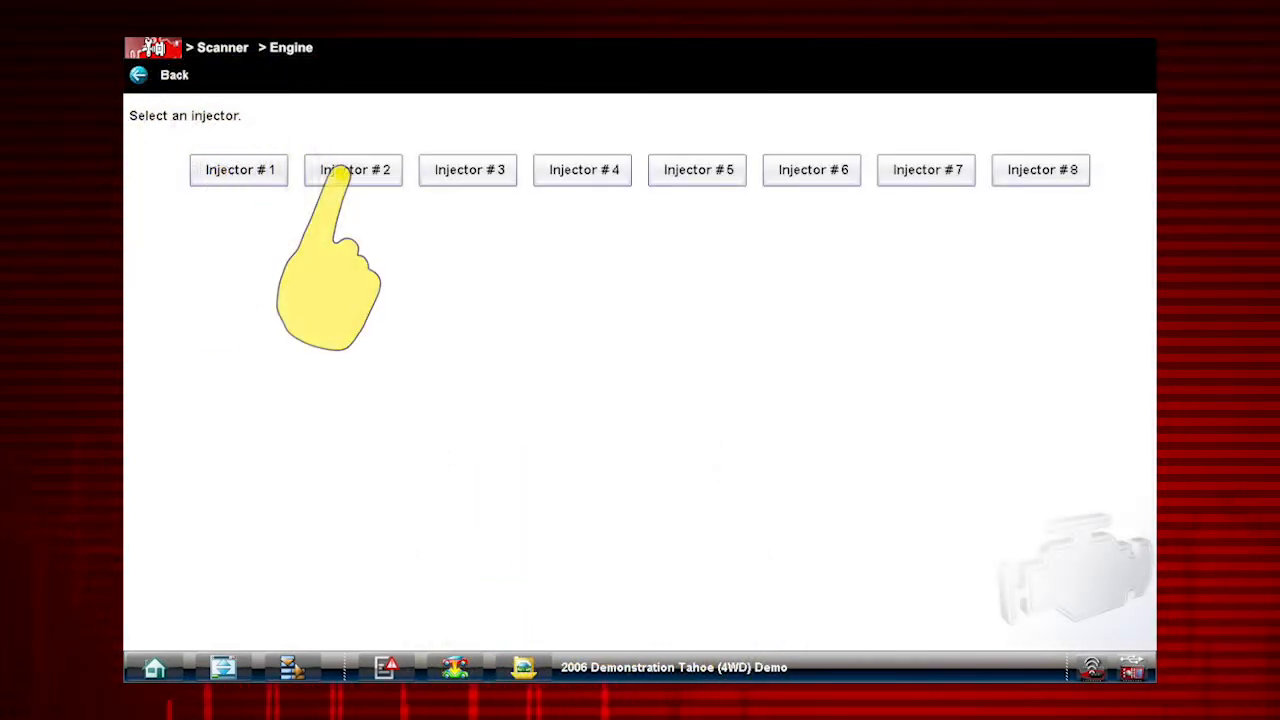
pyautogui.click(584, 168)
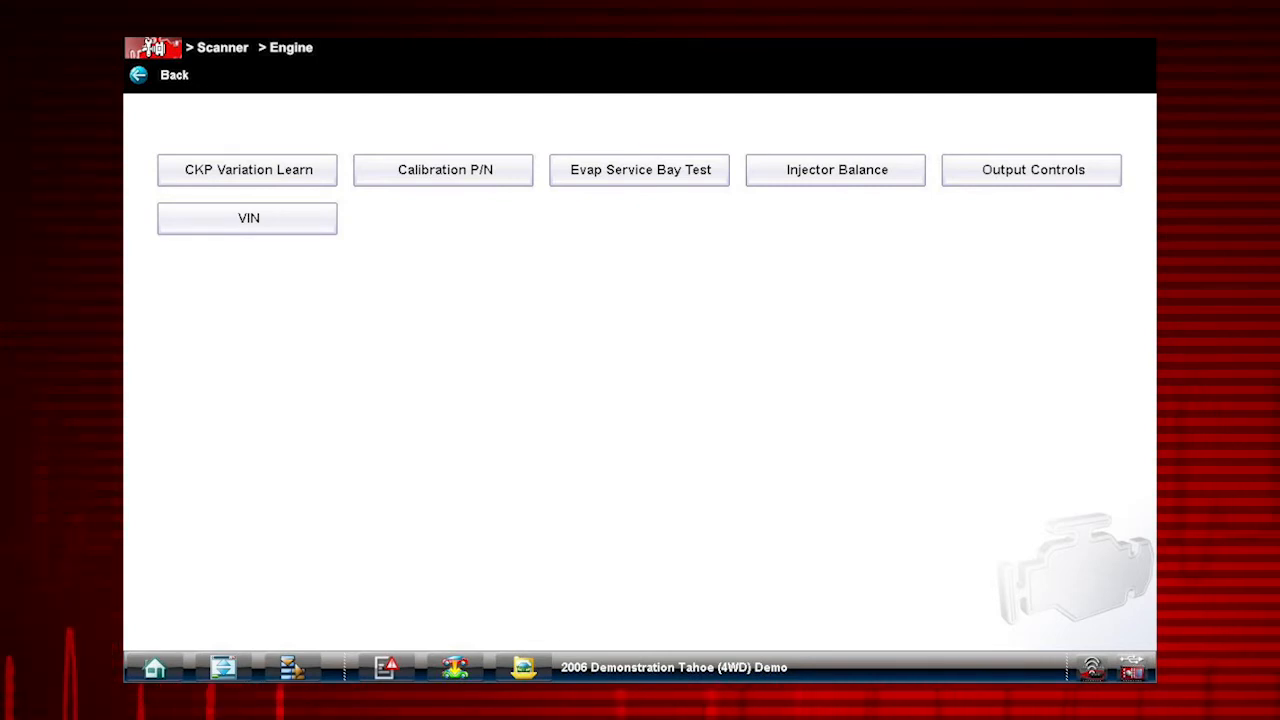
# Step: Choose Output Controls and select the A/C RELAY (ON/OFF) test with live engine data
pyautogui.click(1032, 168)
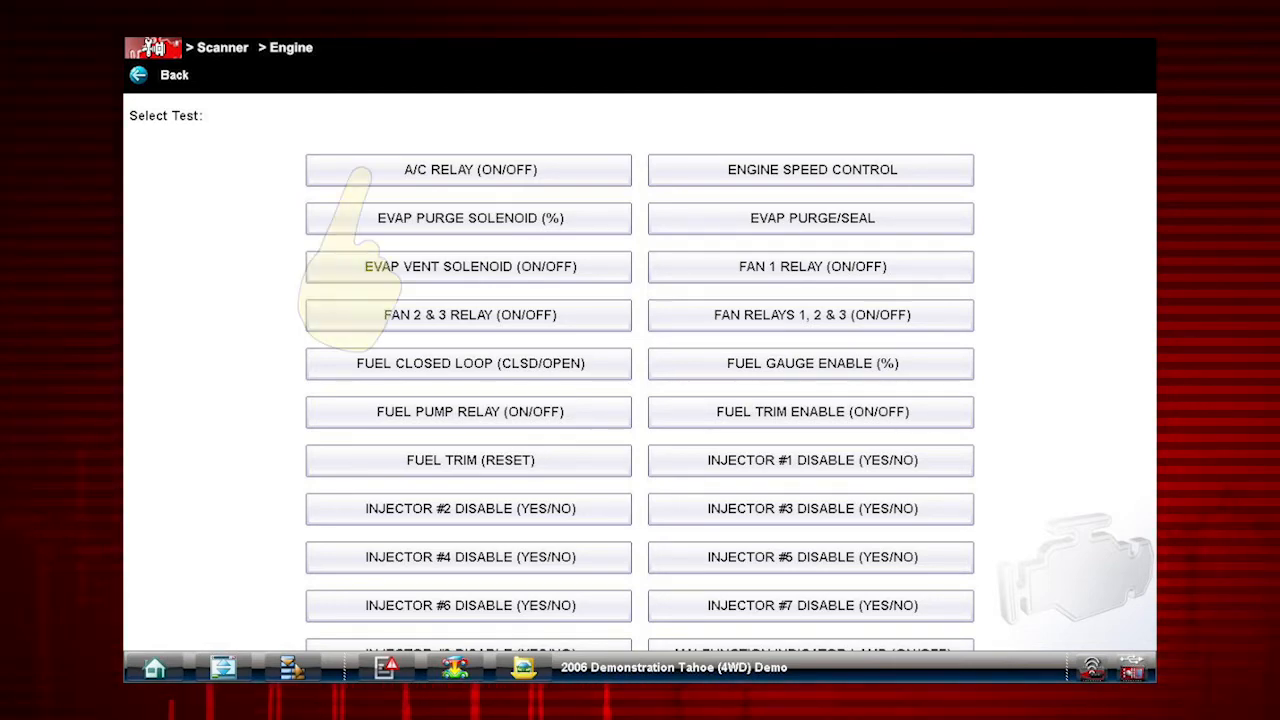
pyautogui.click(468, 168)
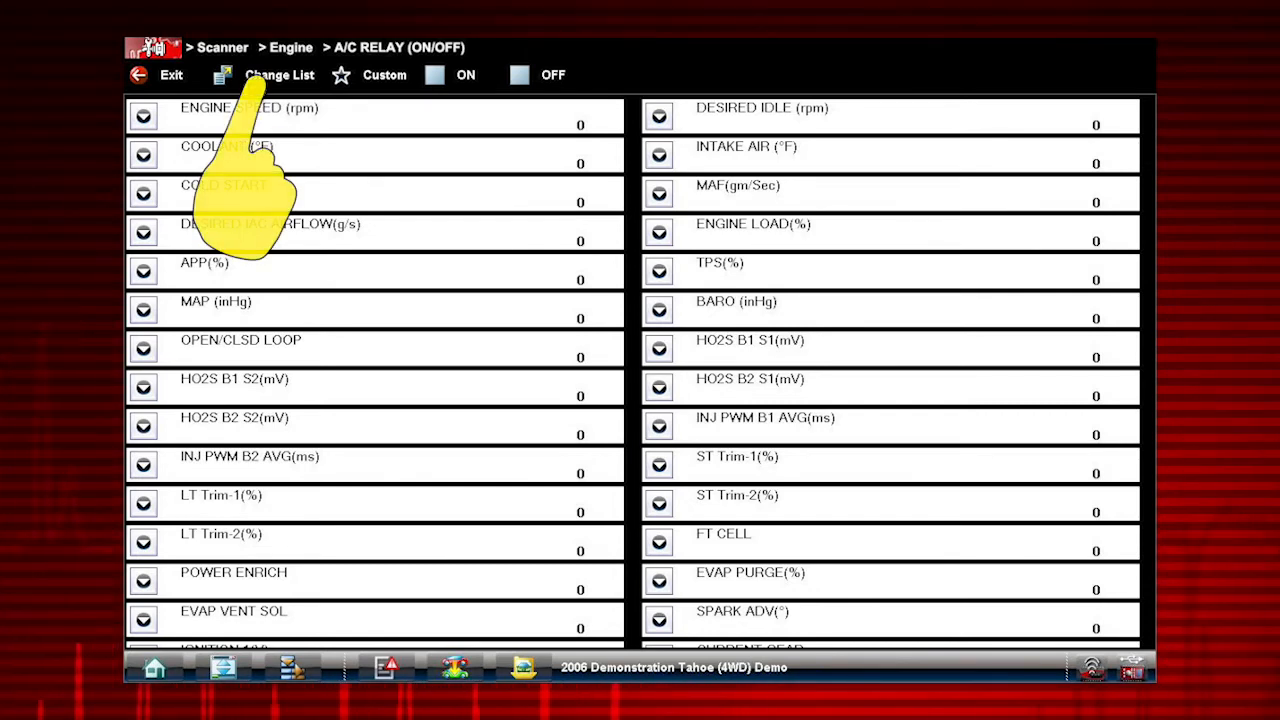
# Step: Build a custom list of A/C relay command, A/C high pressure sensor and A/C high side pressure via Change List
pyautogui.click(280, 74)
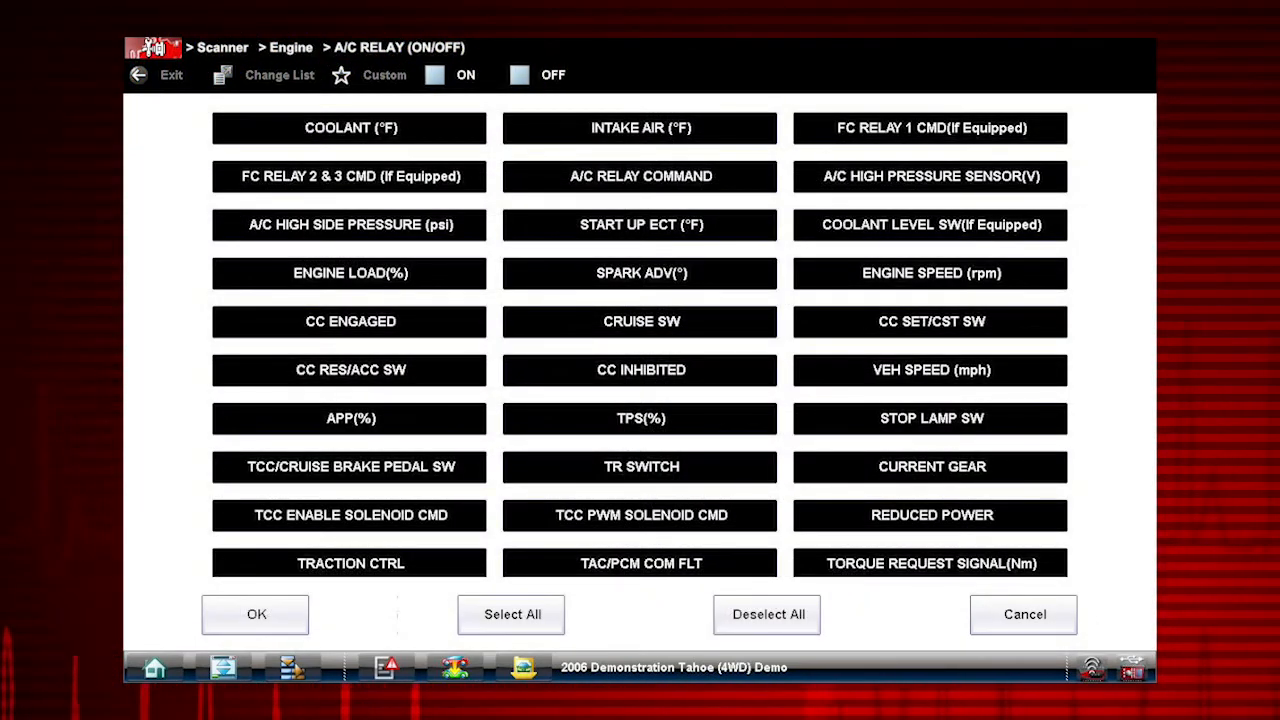
pyautogui.click(768, 614)
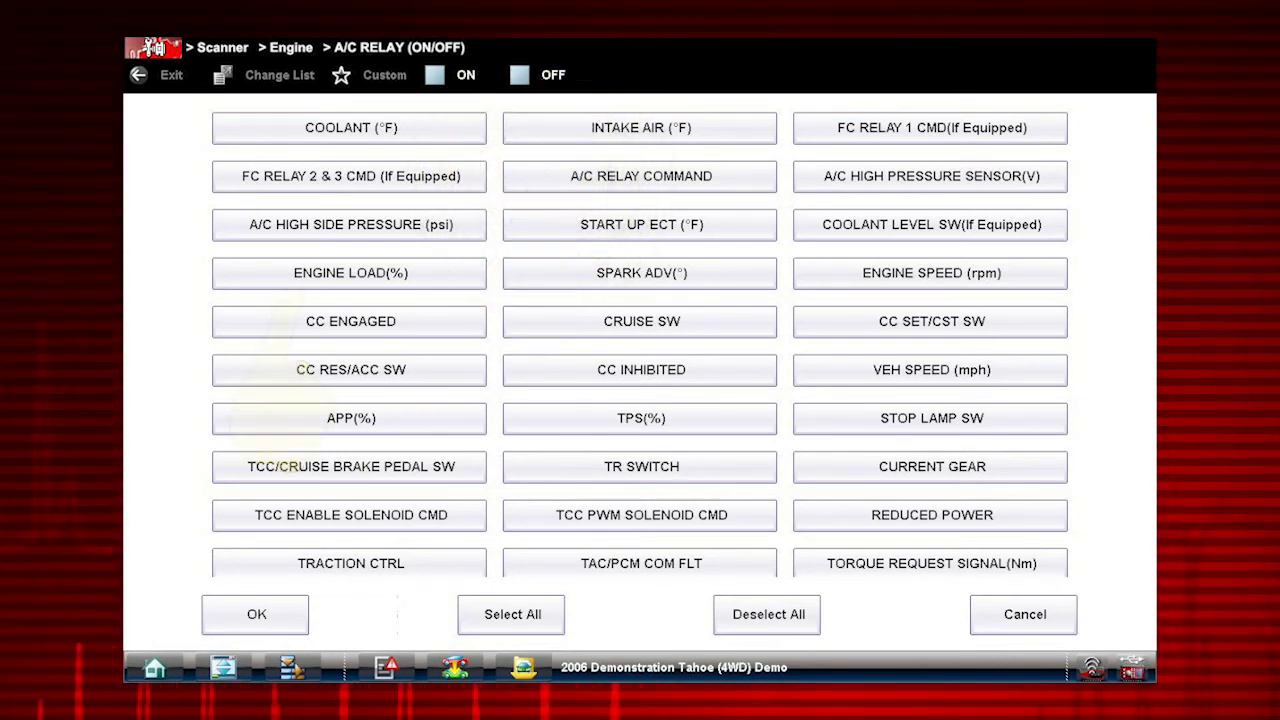
pyautogui.click(348, 224)
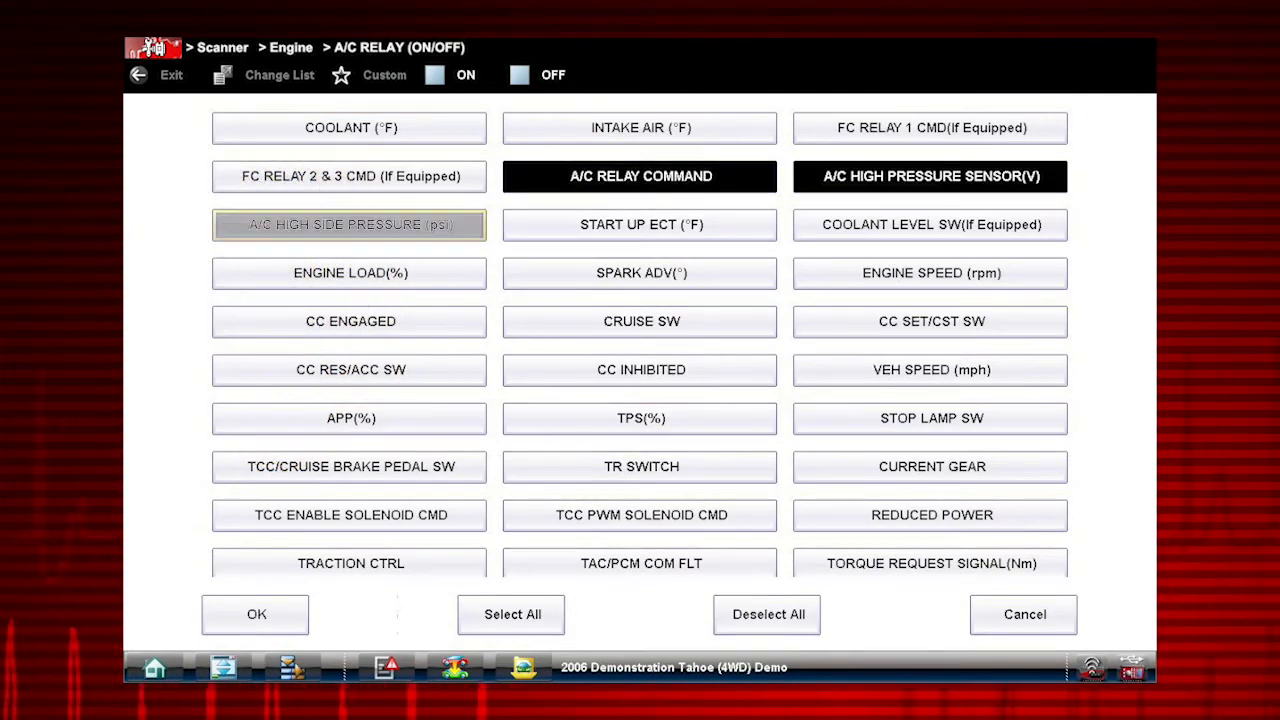
pyautogui.click(348, 224)
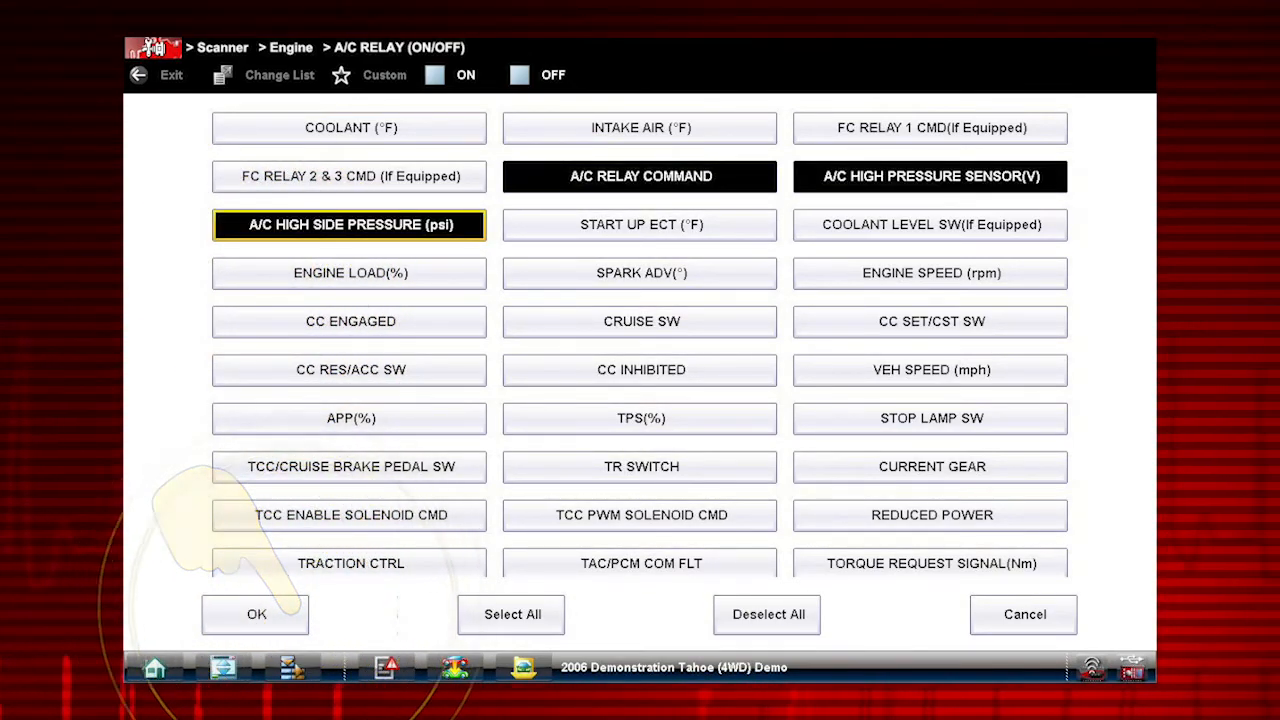
pyautogui.click(256, 614)
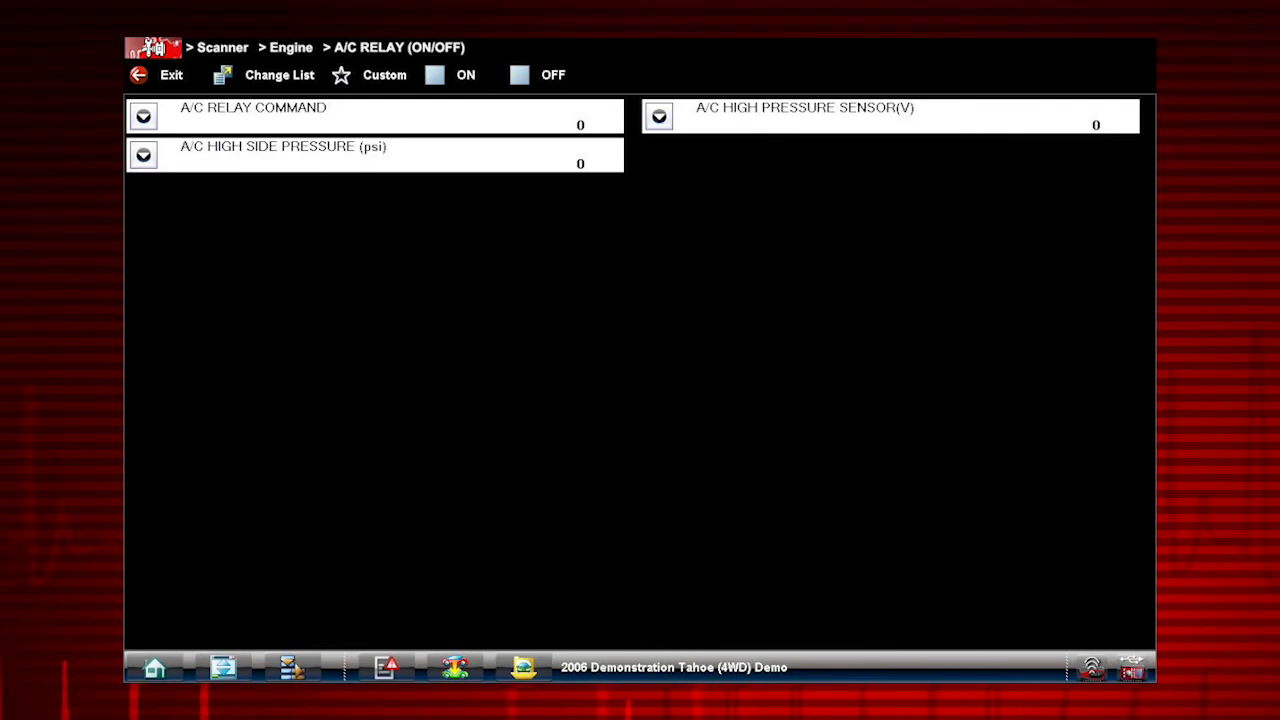